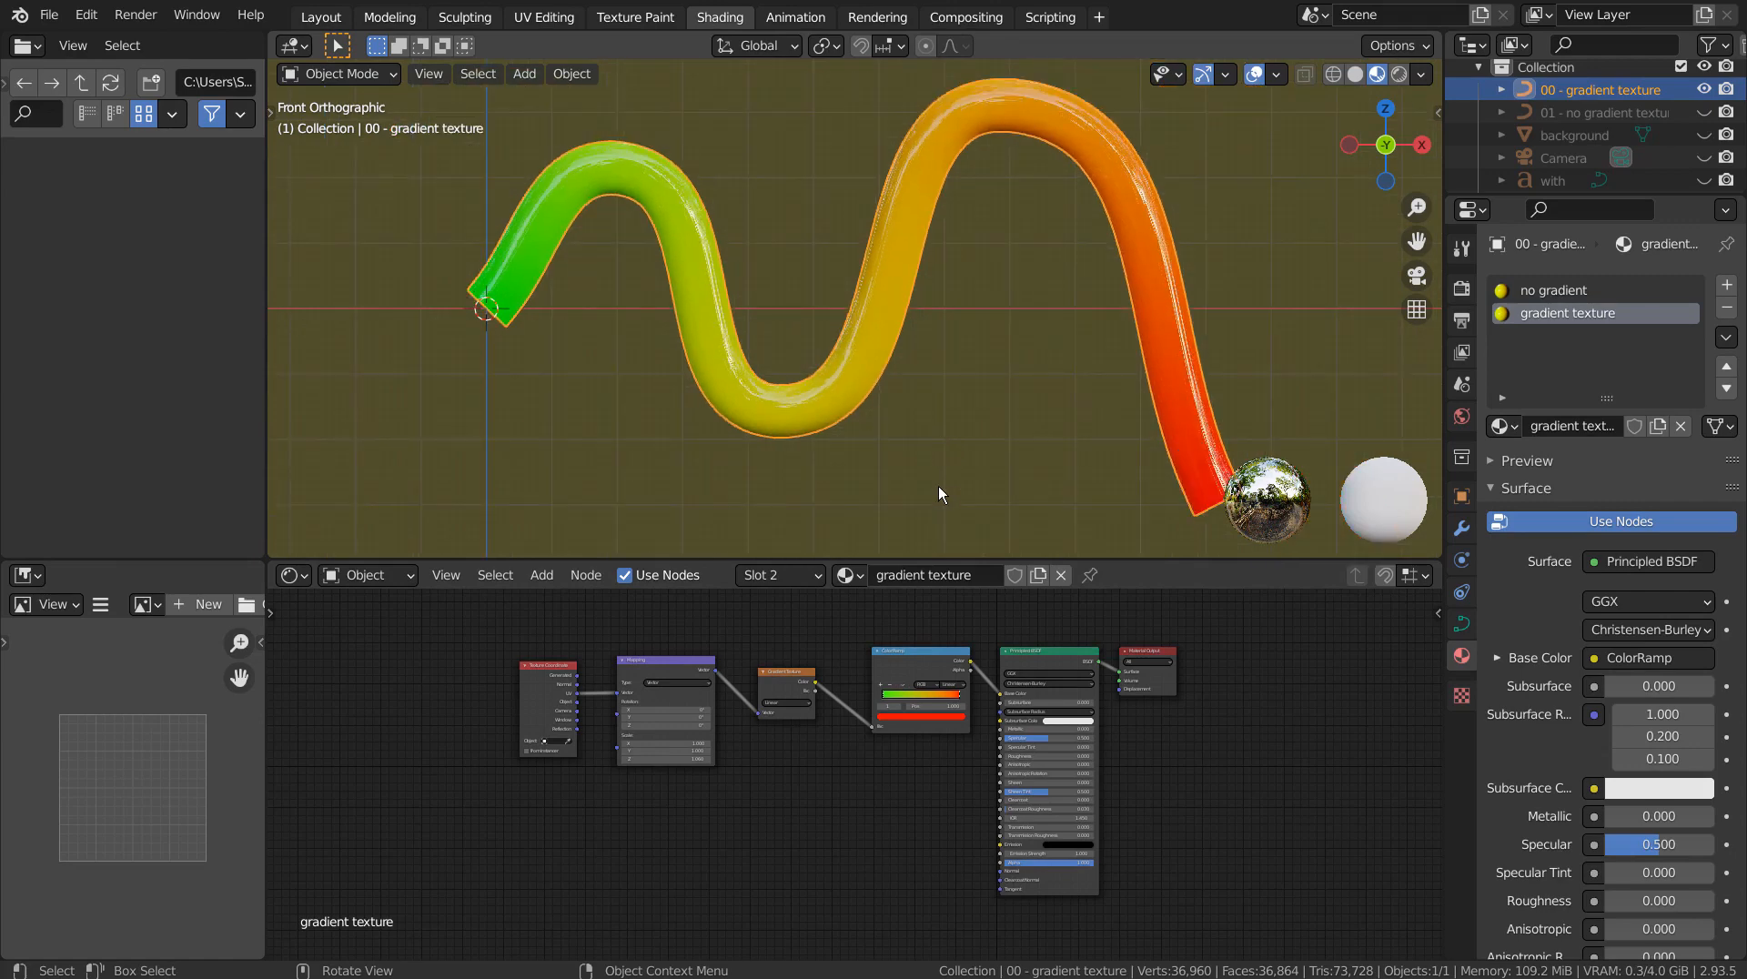
# Zoom the viewport in on the green-to-red gradient tube
pyautogui.scroll(3)
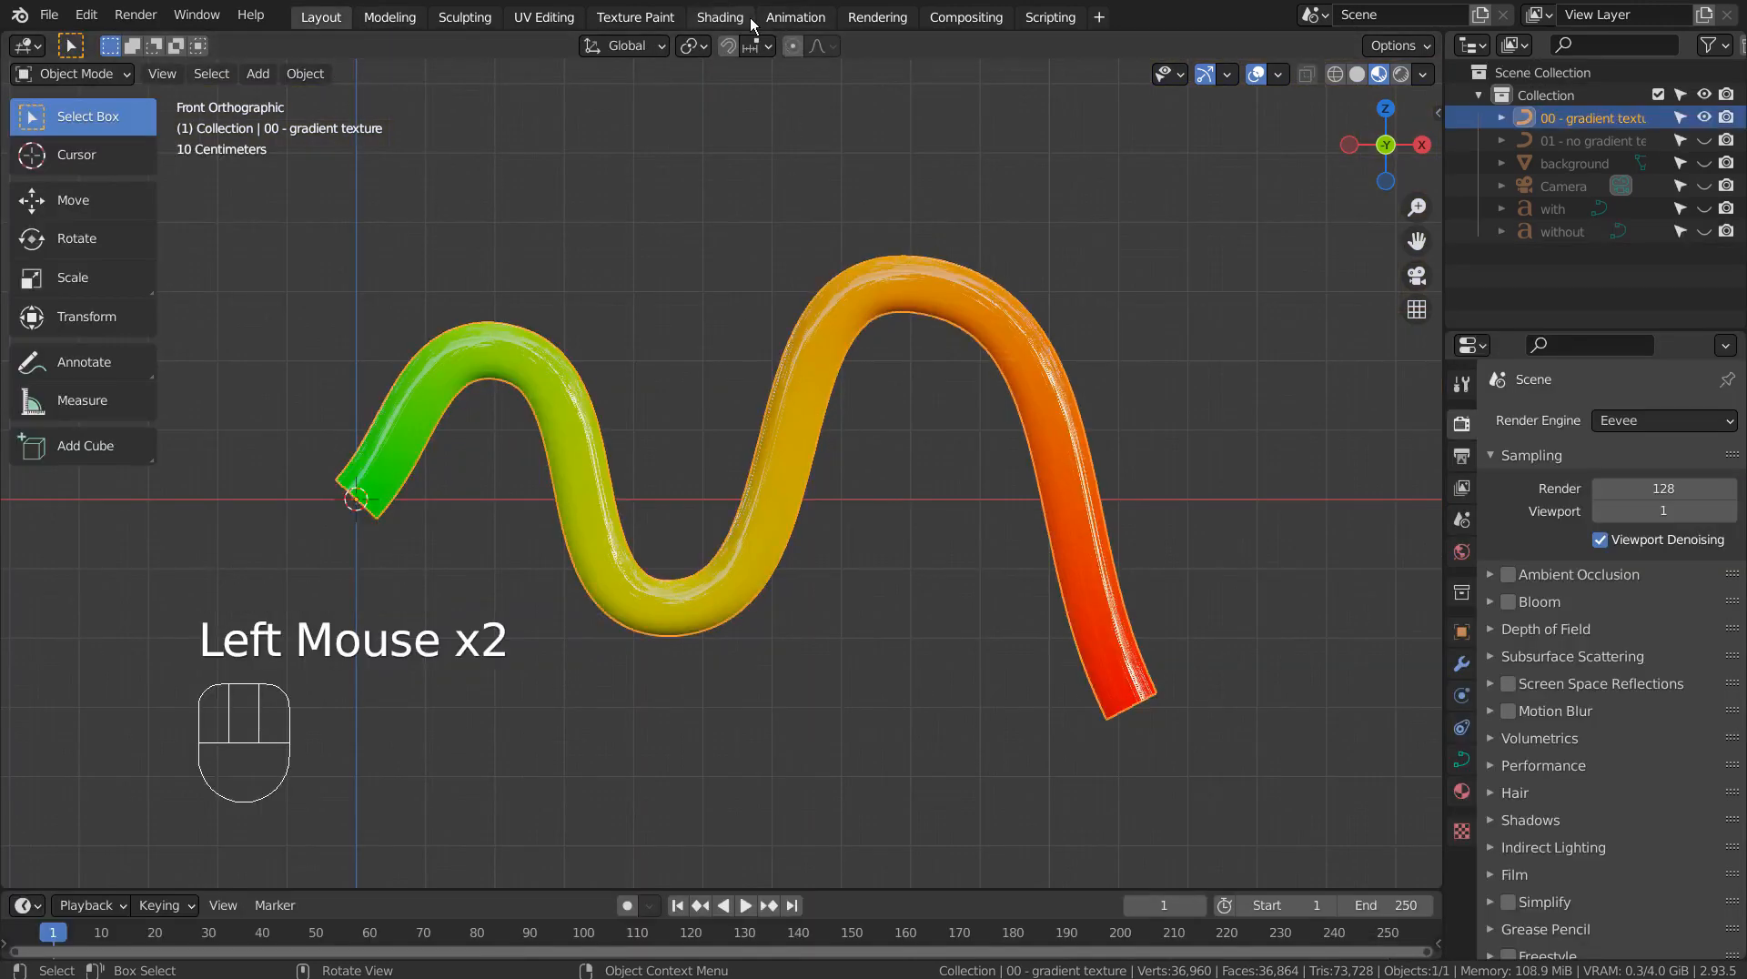
pyautogui.click(720, 16)
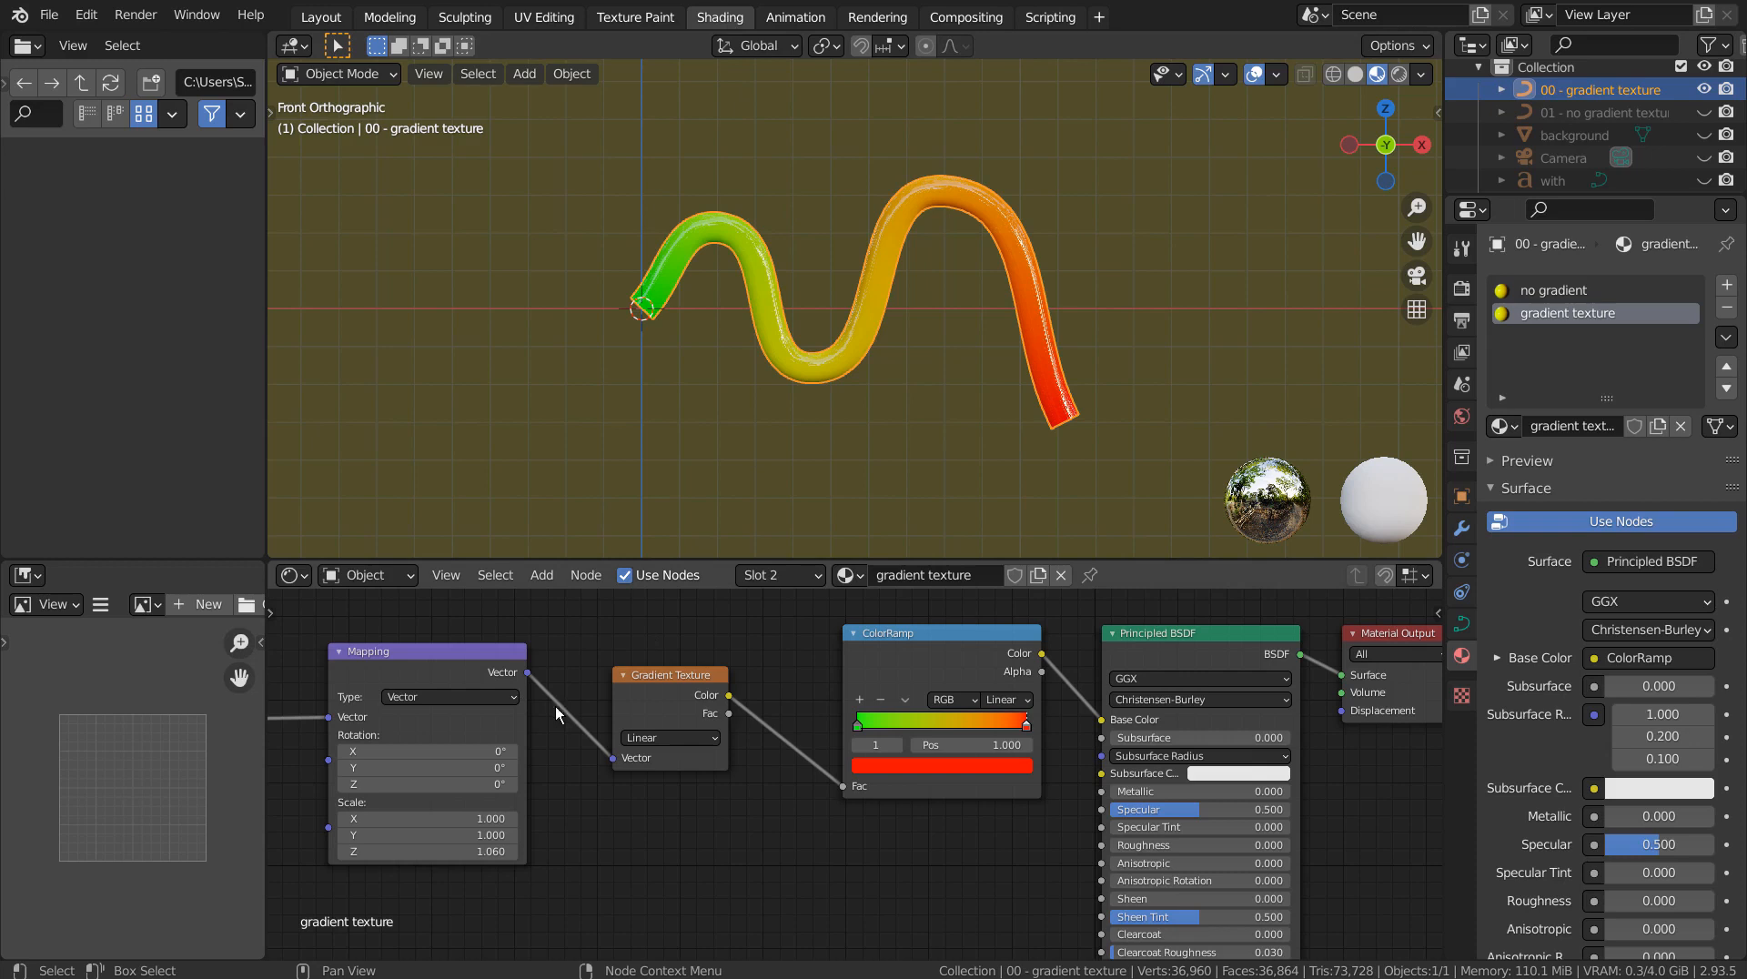
pyautogui.click(668, 737)
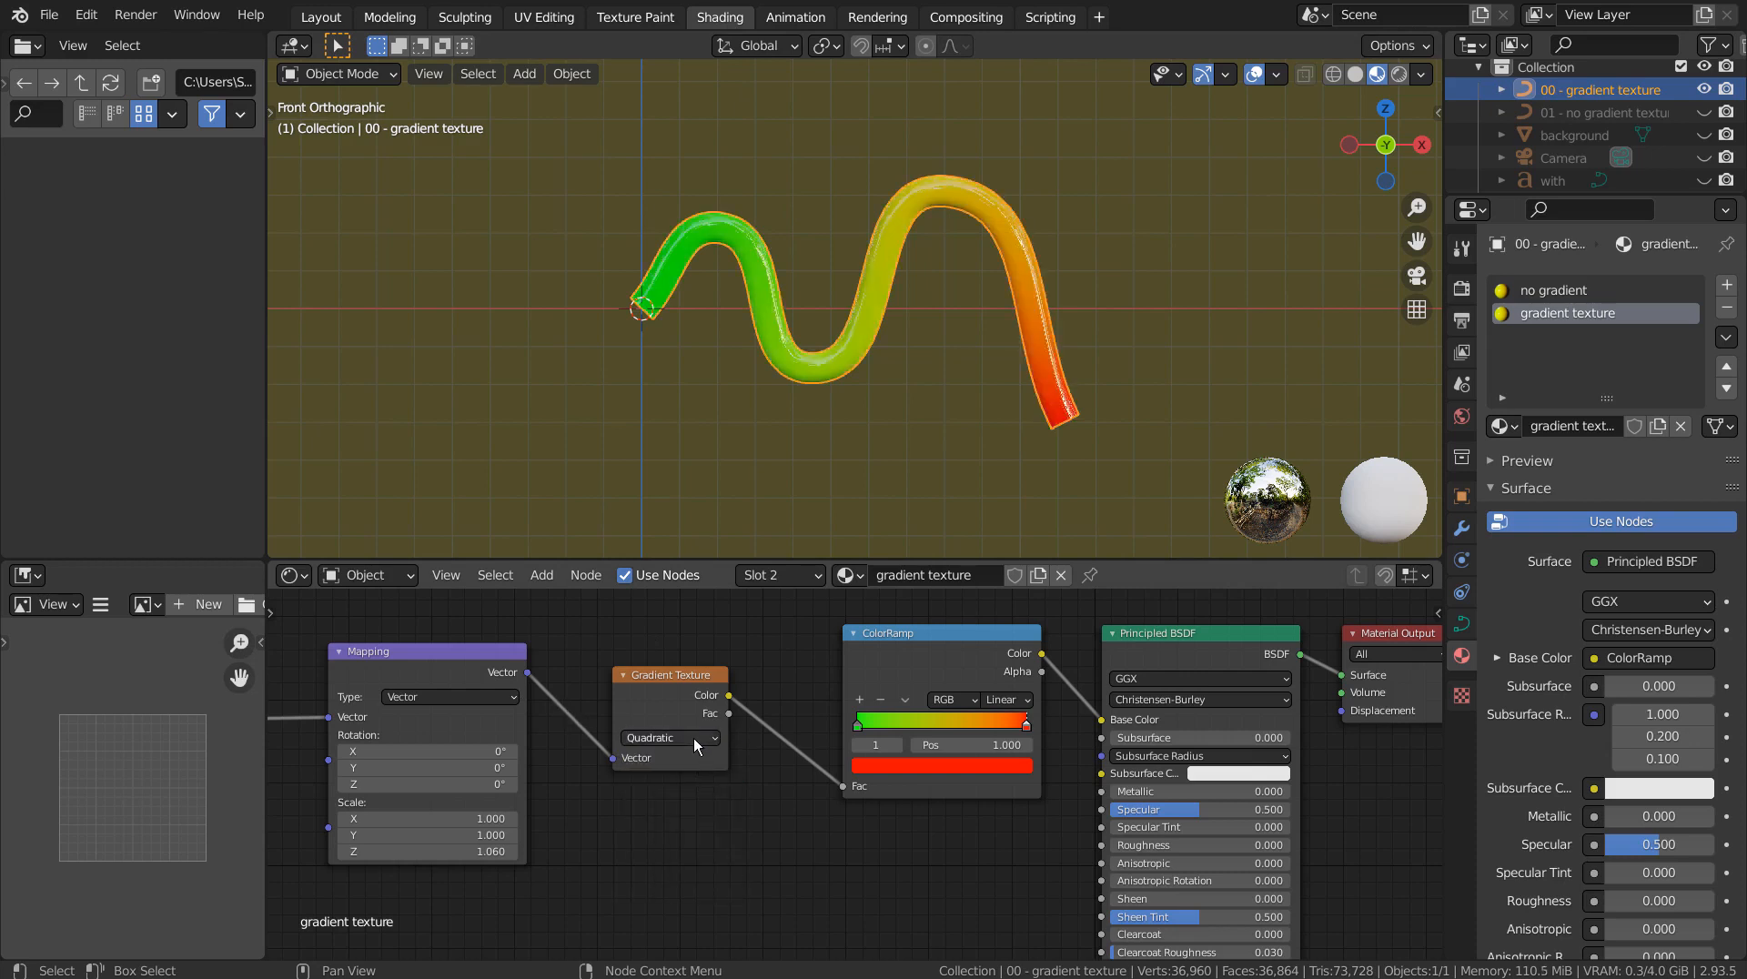
pyautogui.click(668, 737)
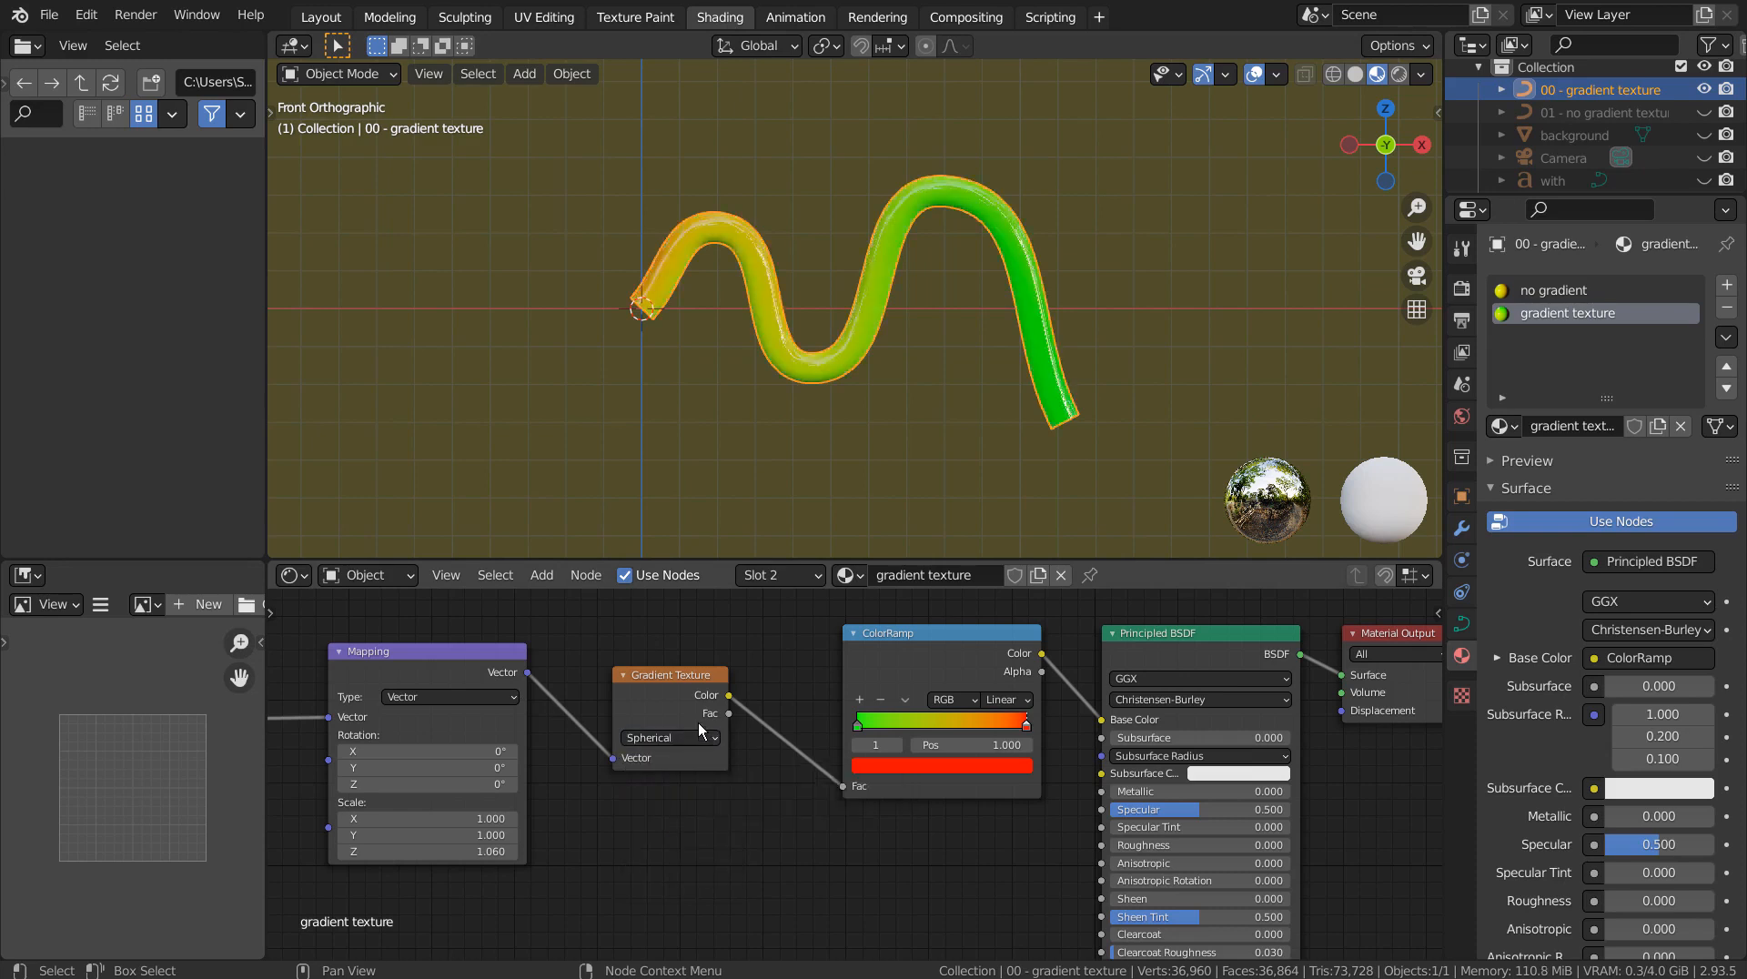
pyautogui.click(668, 737)
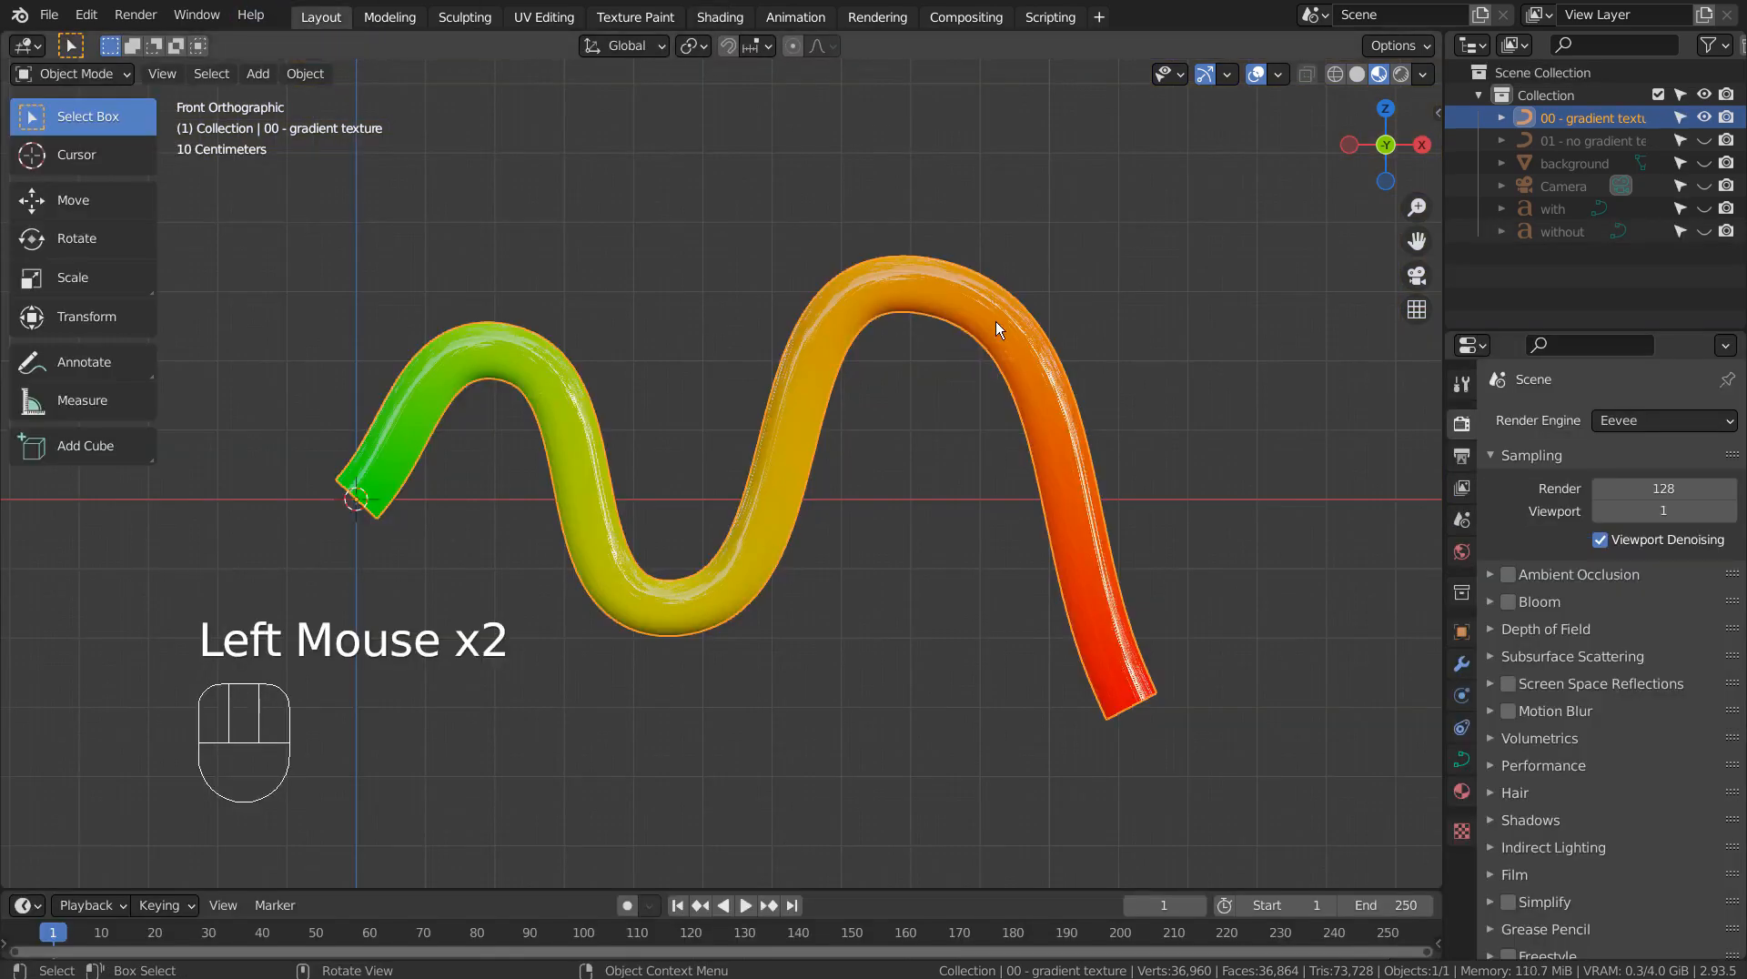
# Switch to the Shading workspace to show the gradient tube's full node chain
pyautogui.scroll(-3)
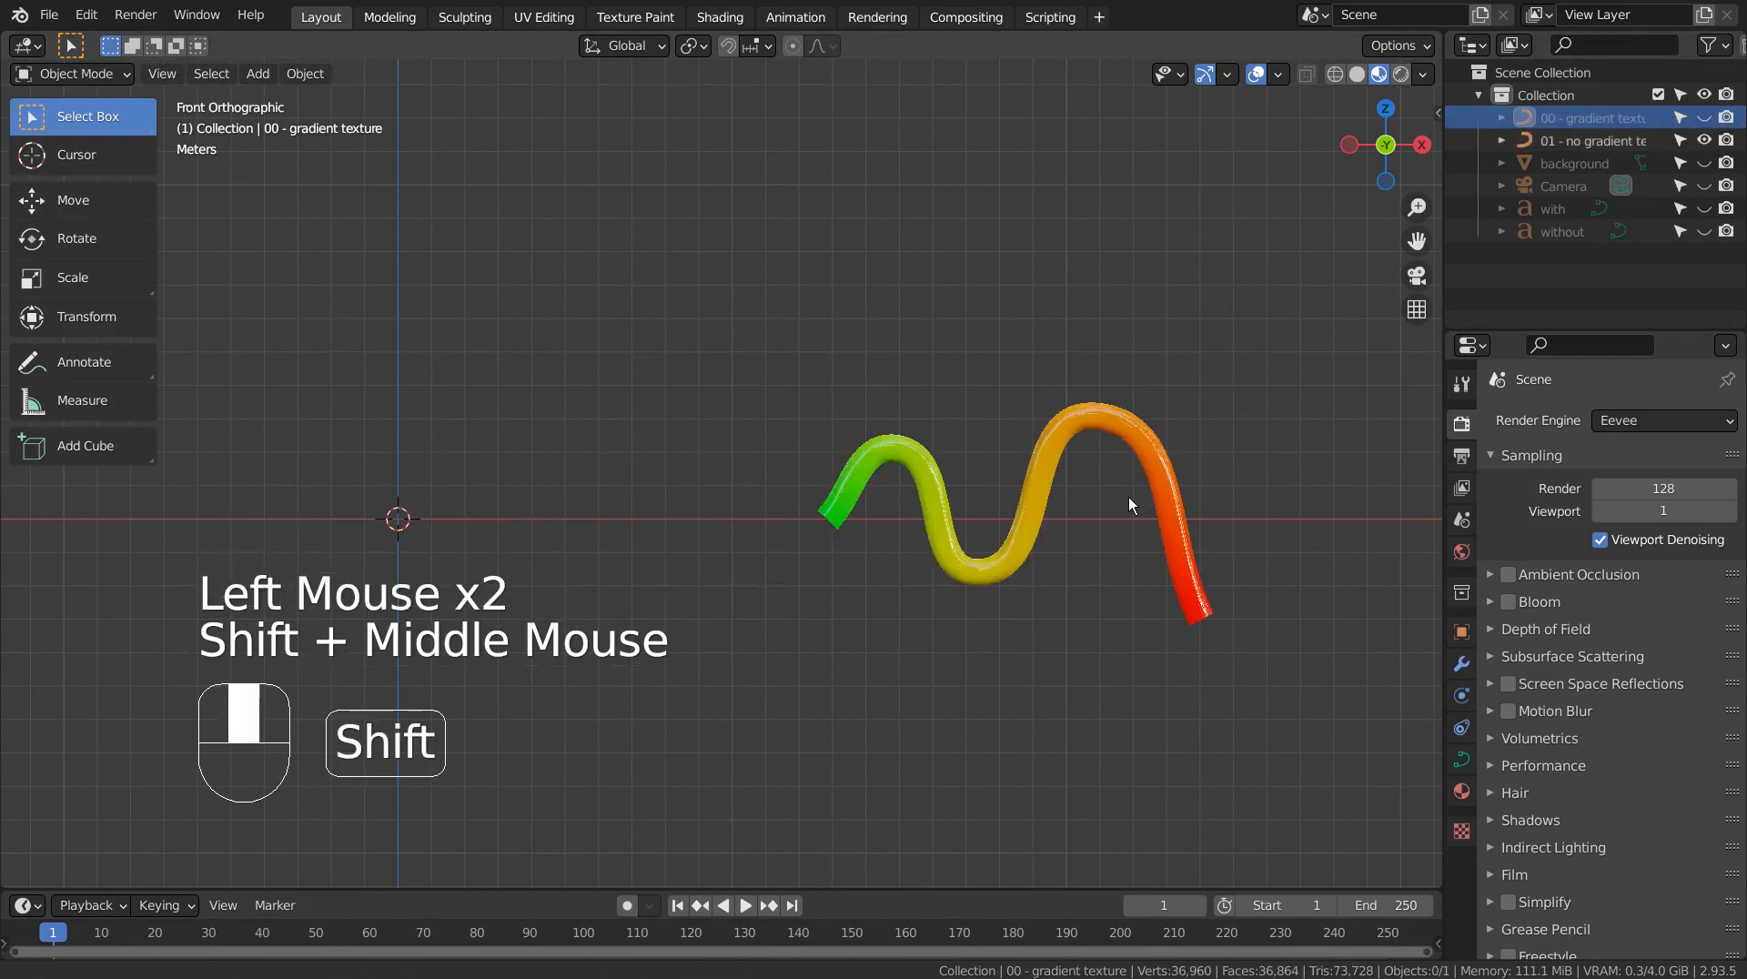
pyautogui.scroll(3)
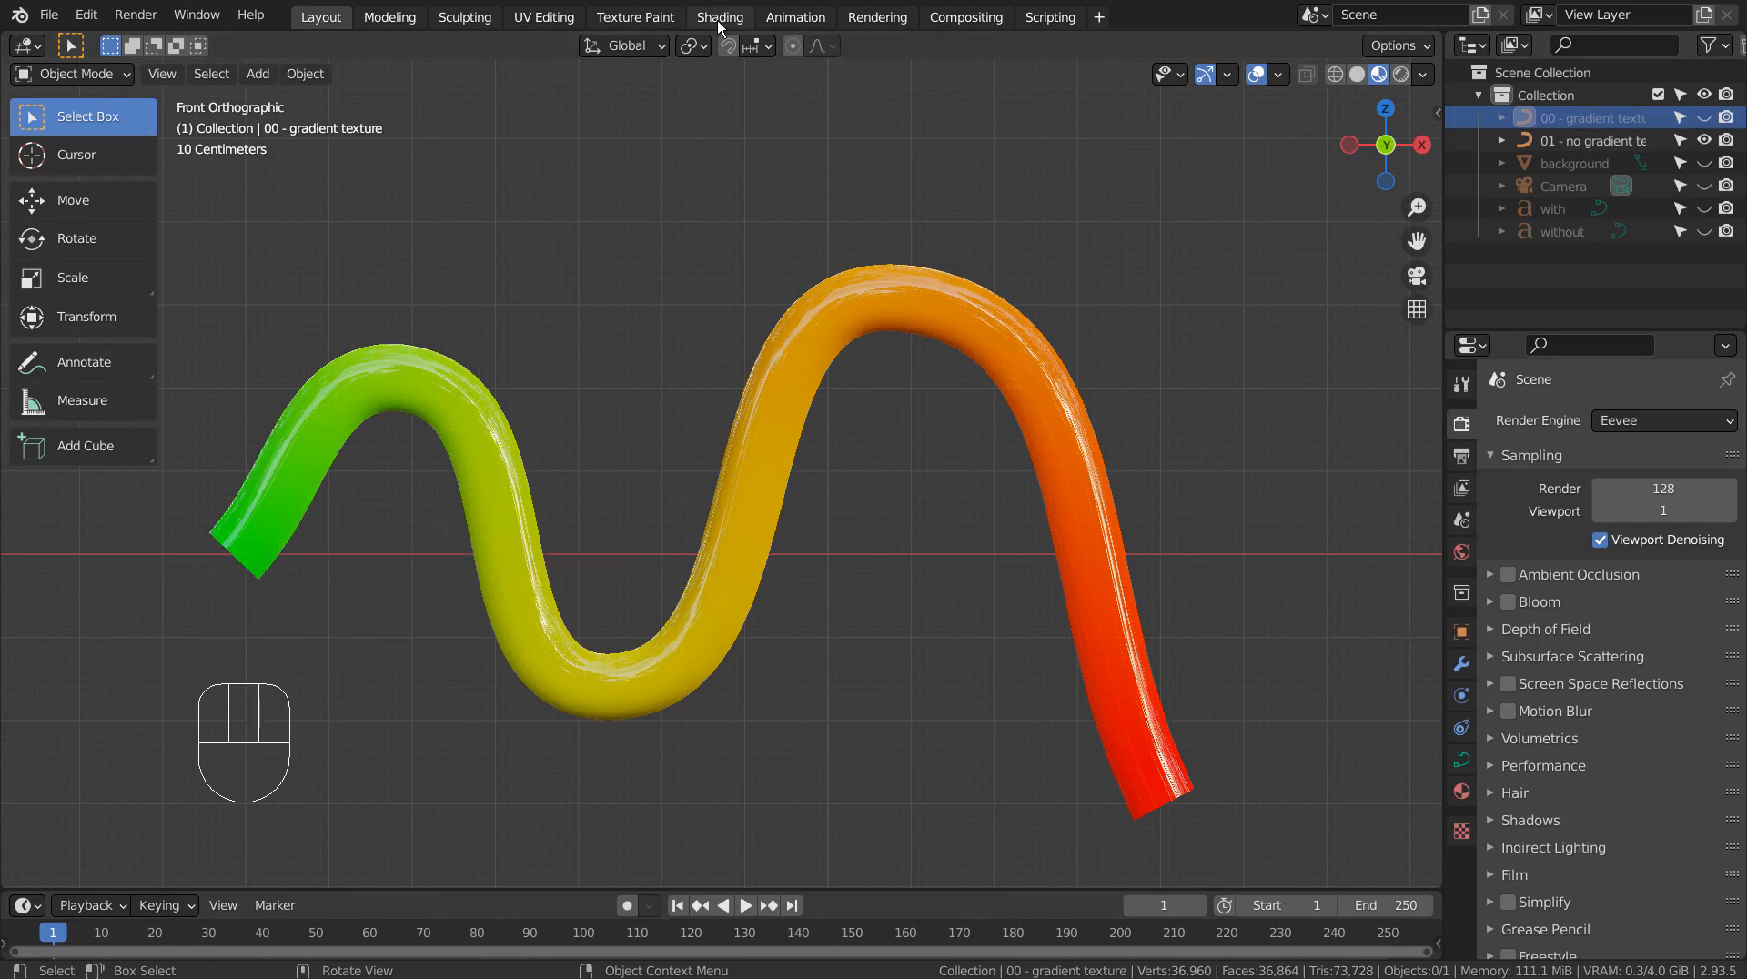
pyautogui.click(721, 17)
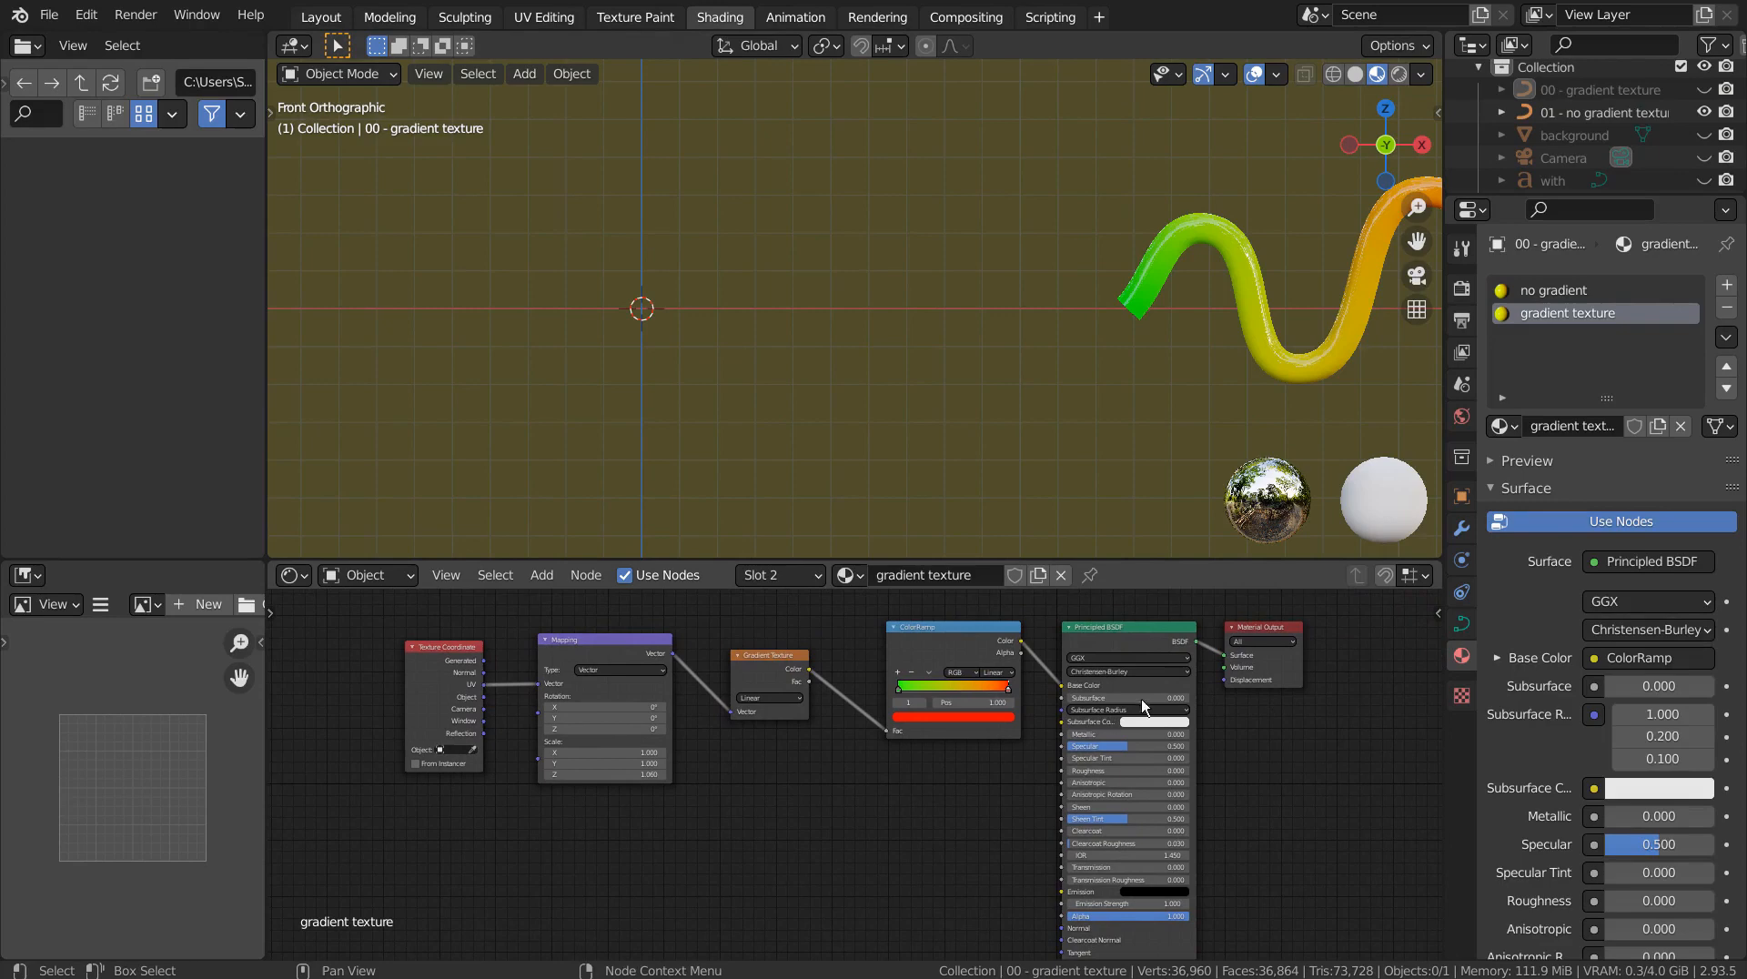
# Select the '01 - no gradient texture' tube to show its Separate XYZ node tree
pyautogui.click(1605, 111)
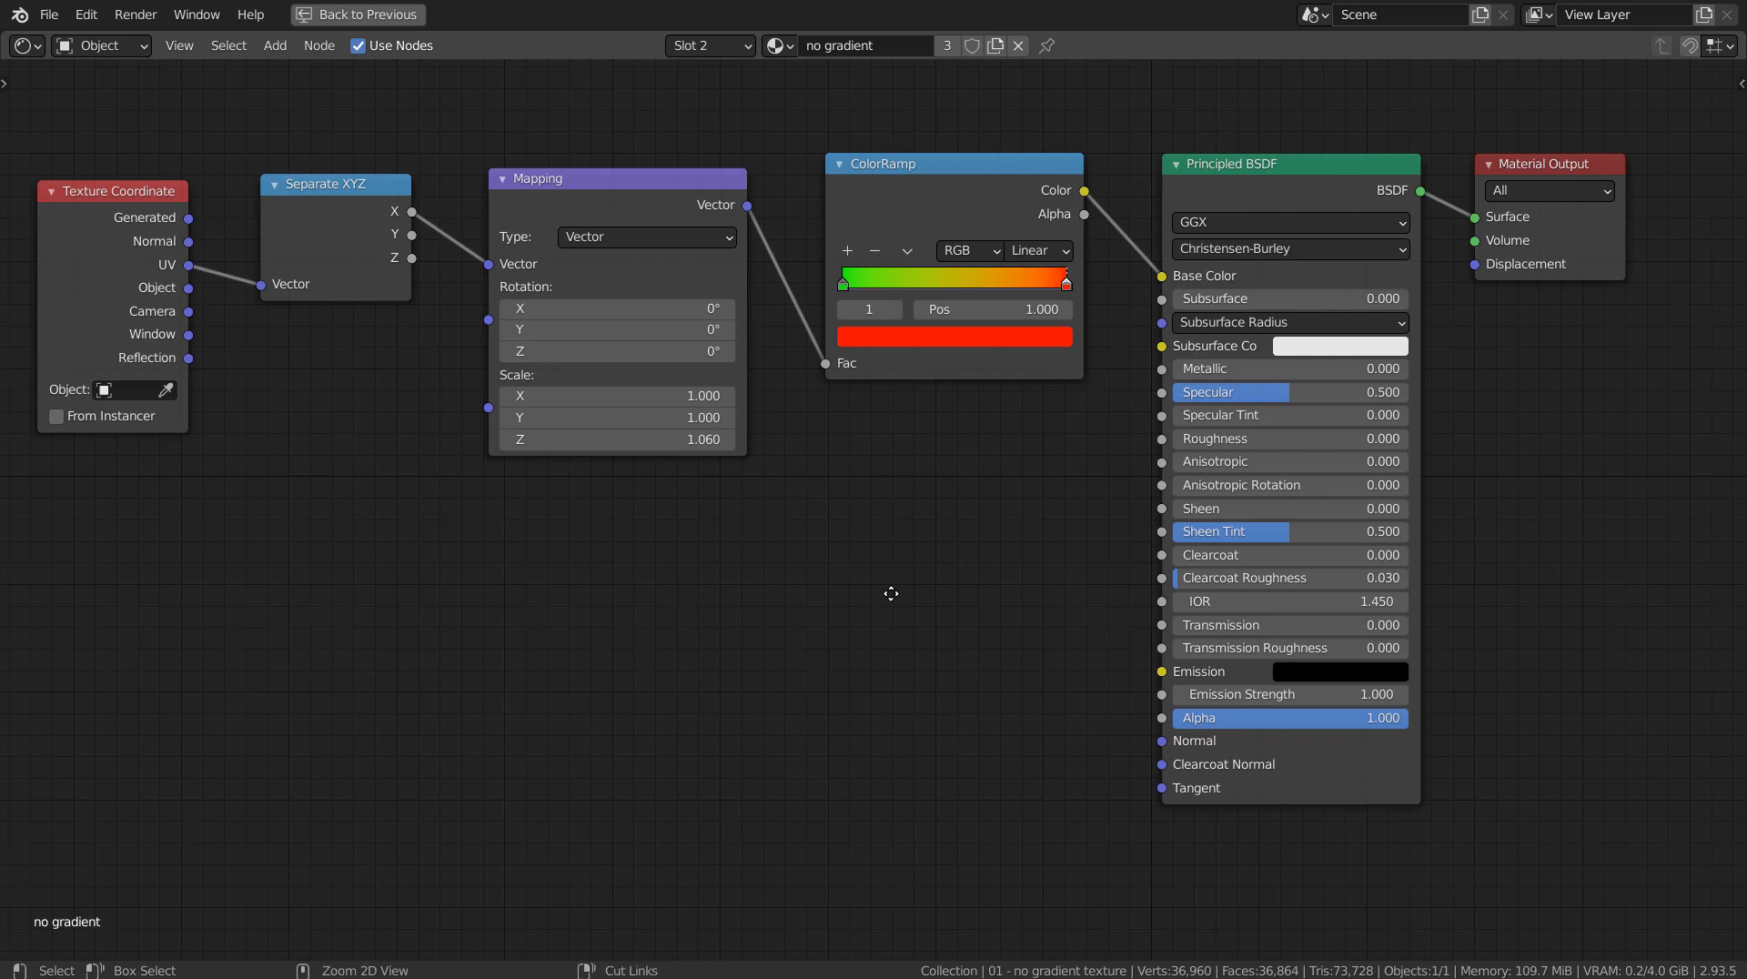
# Return to the normal Shading layout so Generated coordinates drive the green-to-orange gradient
pyautogui.click(719, 17)
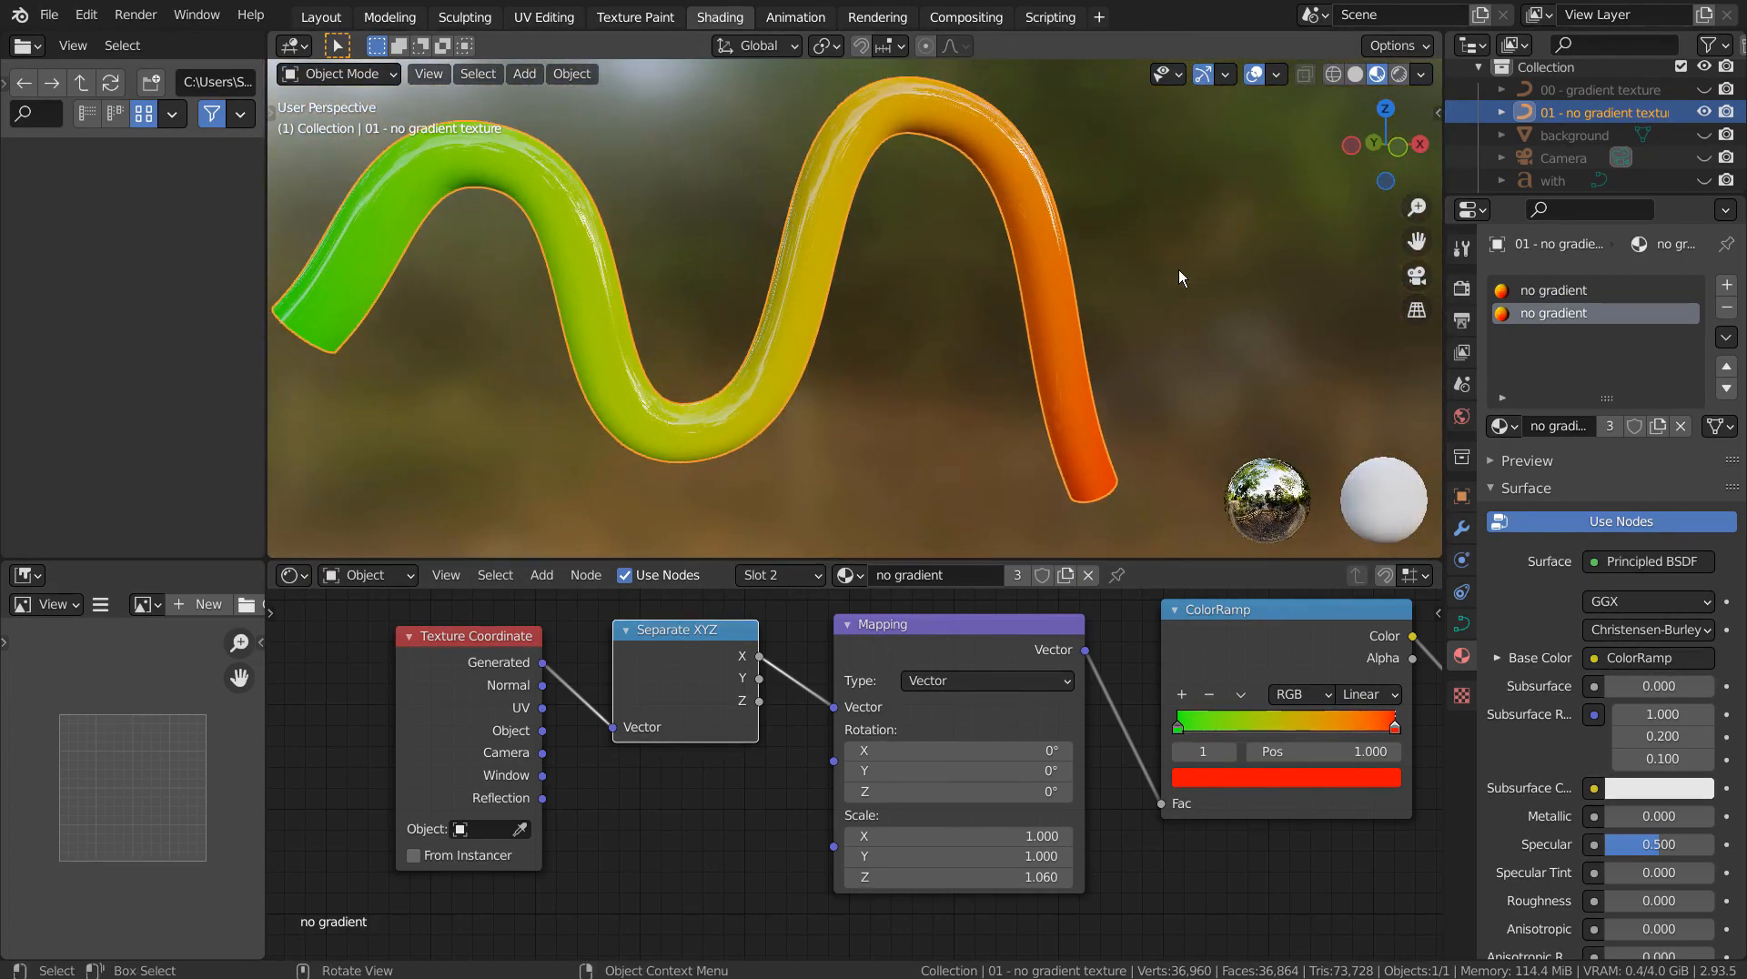
# Switch to the Layout workspace and frame both labelled tubes through the camera
pyautogui.click(320, 16)
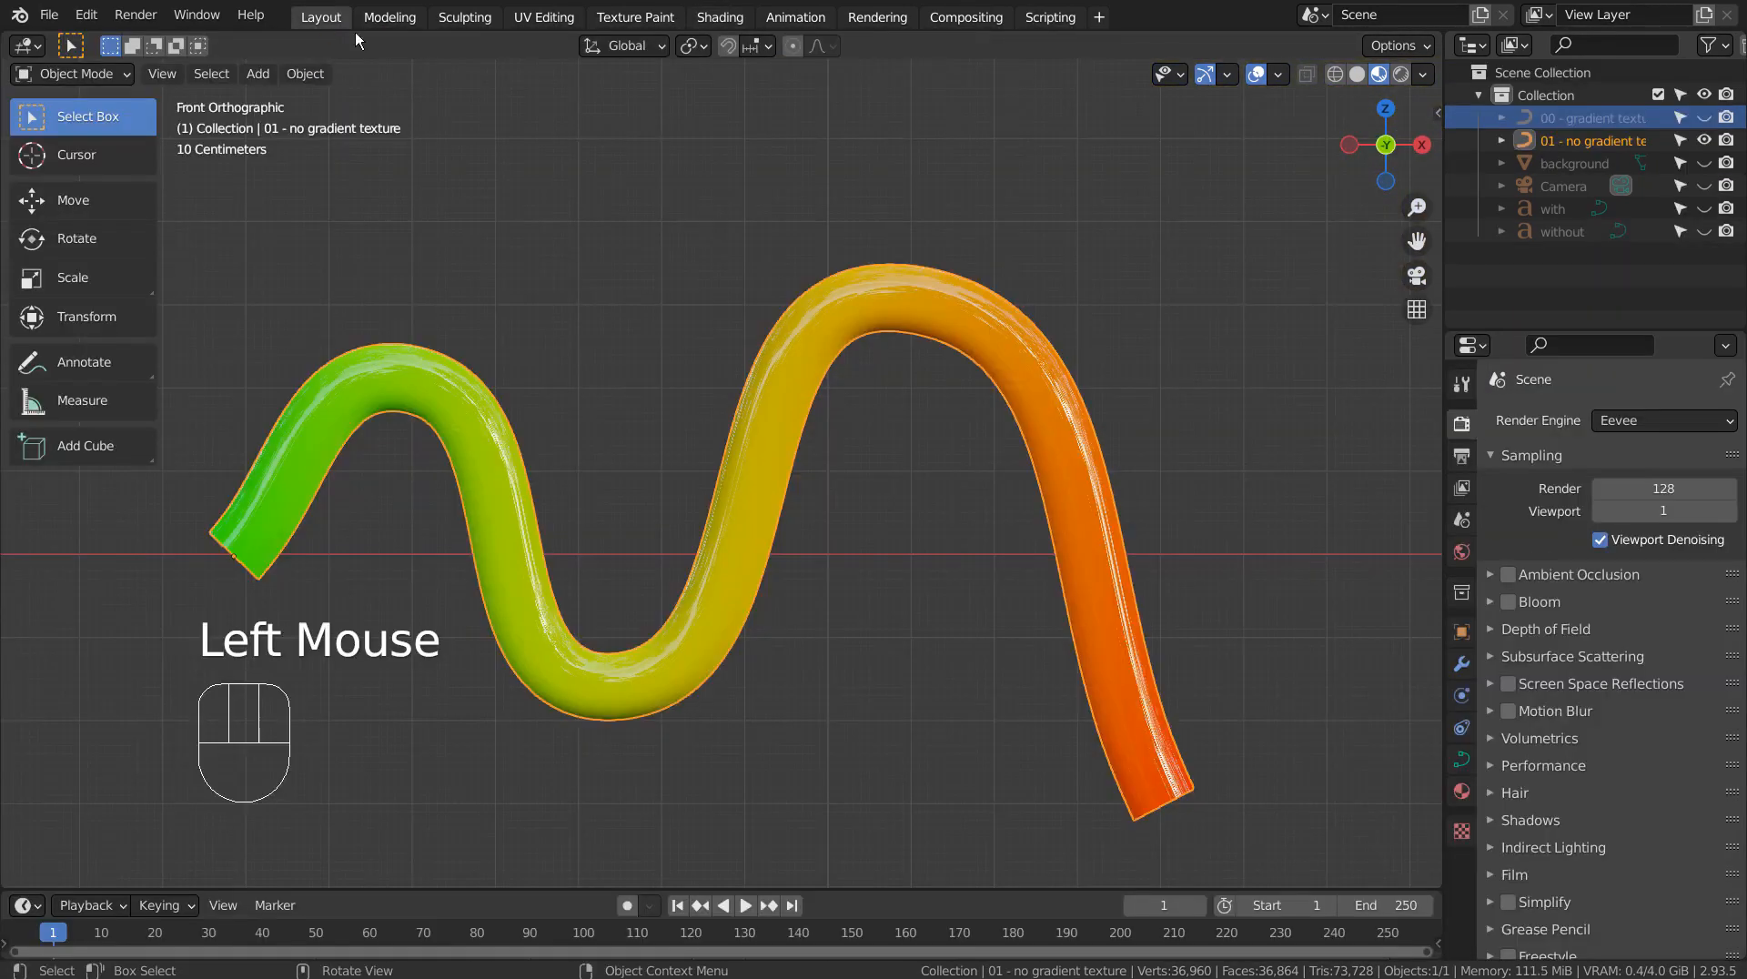
pyautogui.scroll(-3)
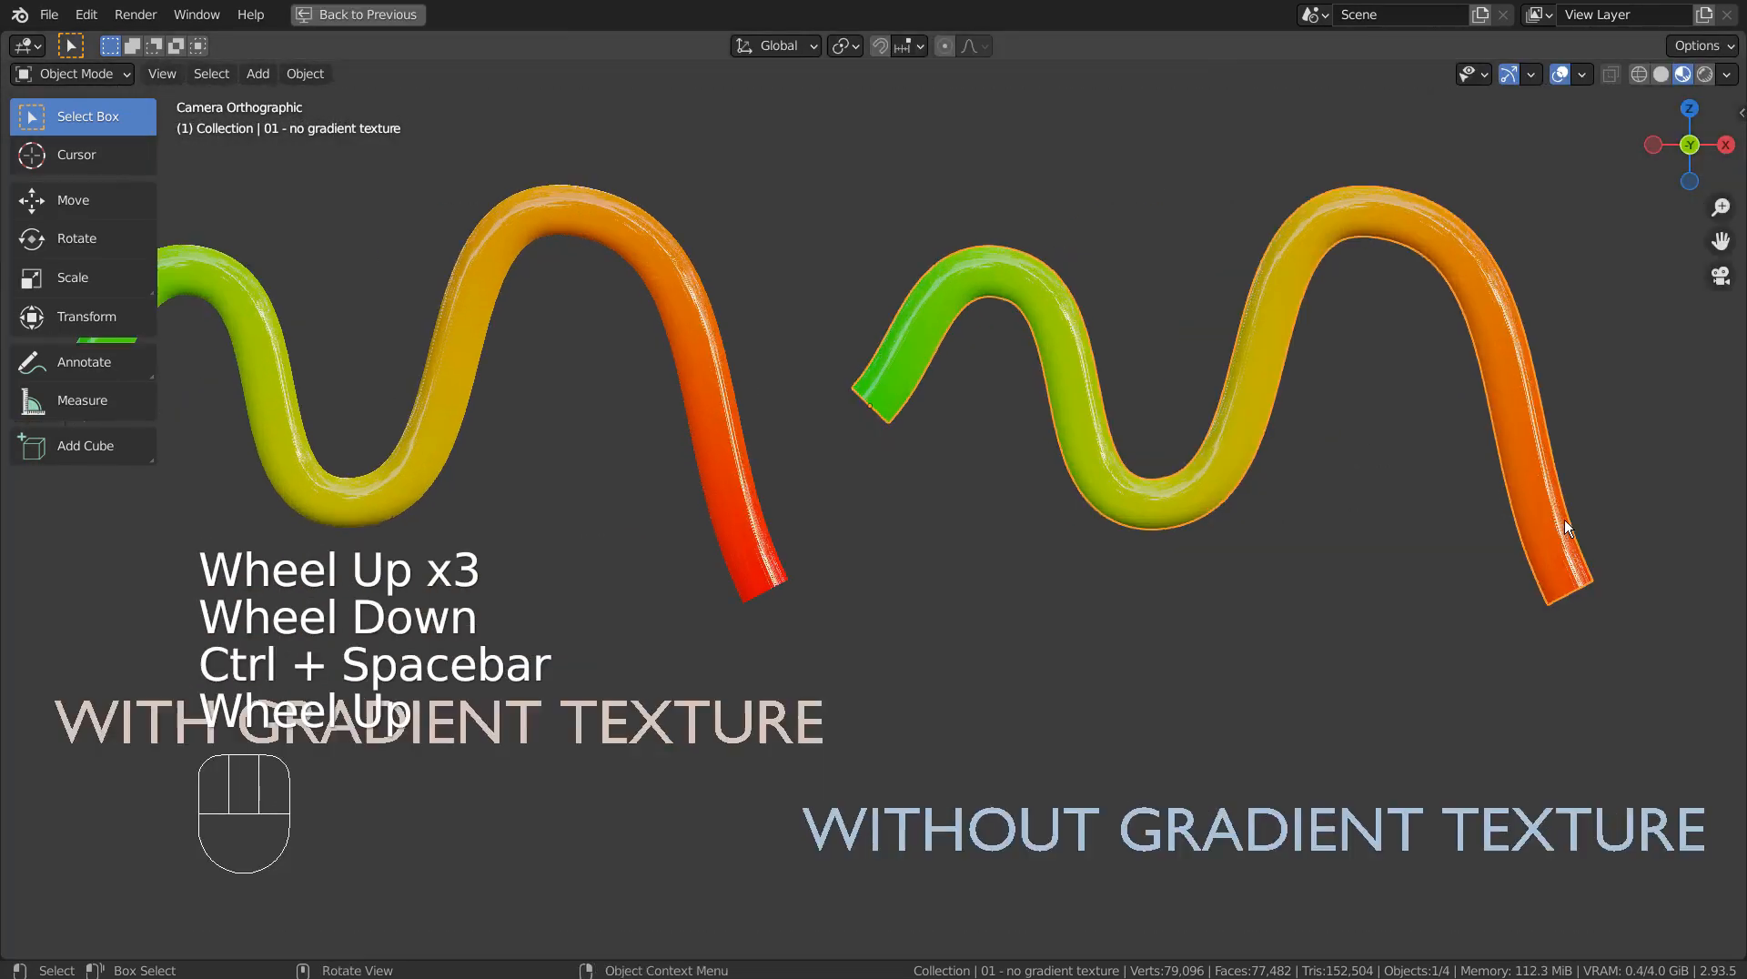
pyautogui.scroll(3)
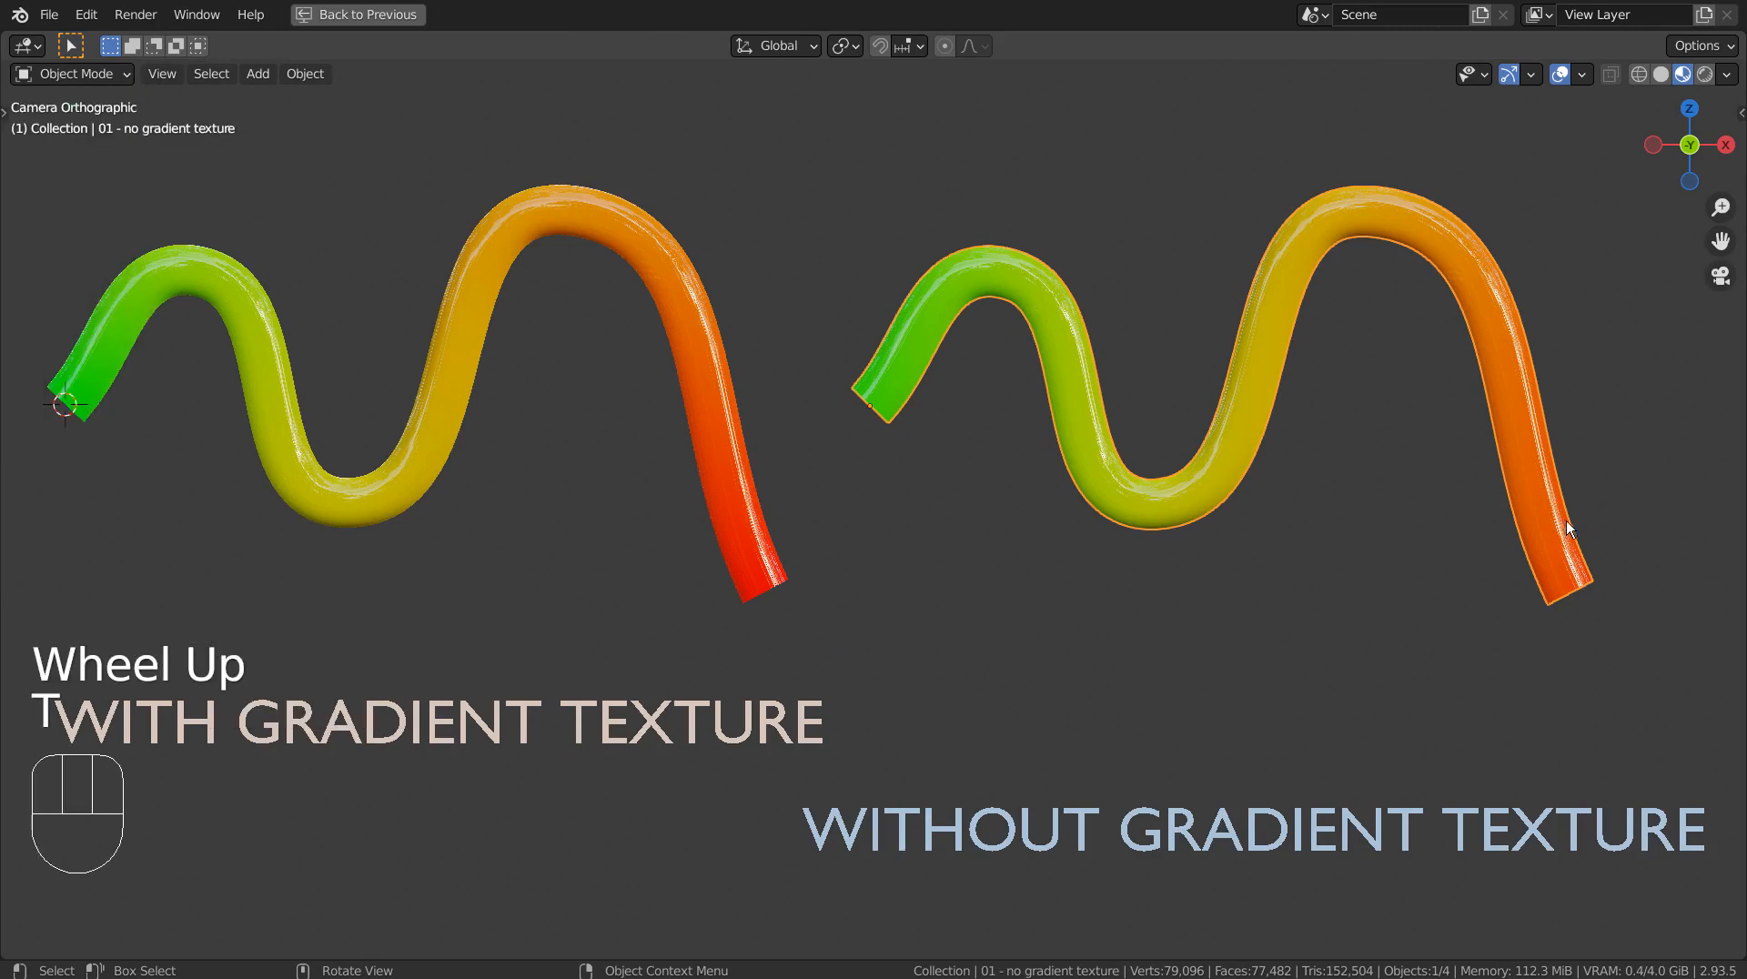